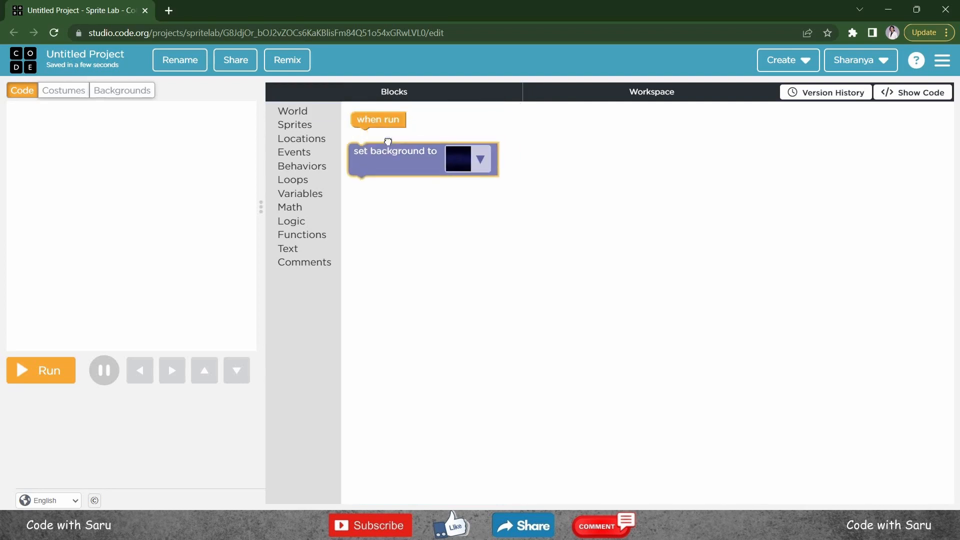
Set the program's background to the pastel leaf-patterned image
left_click(40, 370)
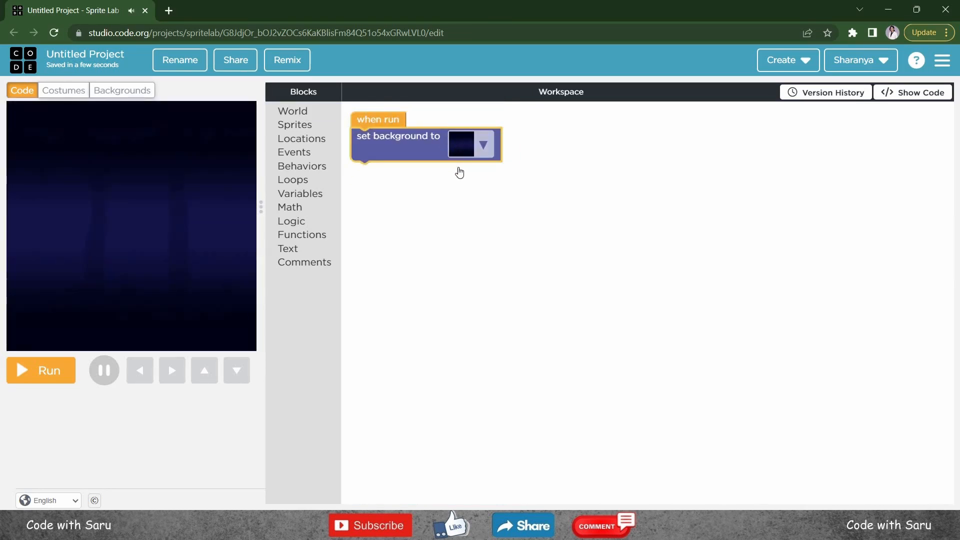
left_click(464, 144)
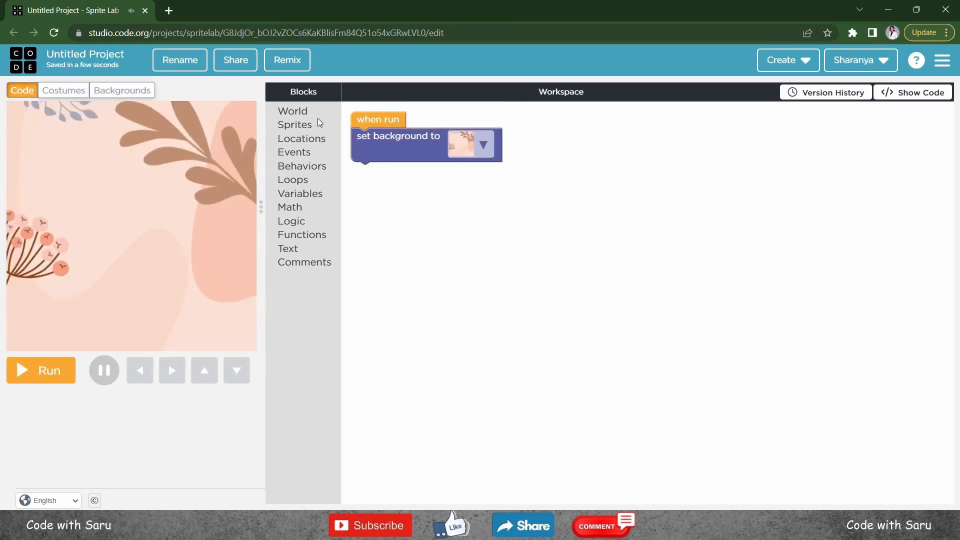
Add a 'make new sprite at' block with the purple bunny costume at (200, 200)
left_click(294, 124)
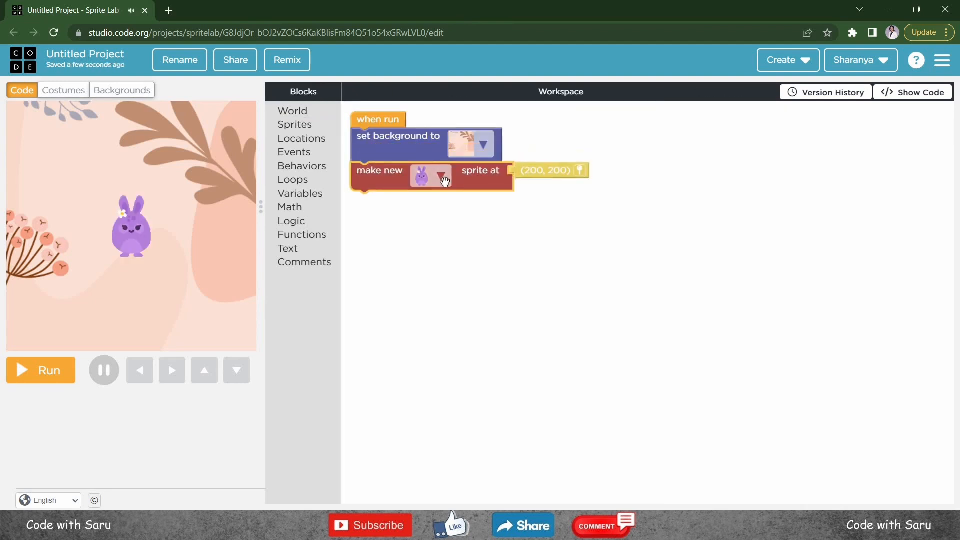
left_click(443, 178)
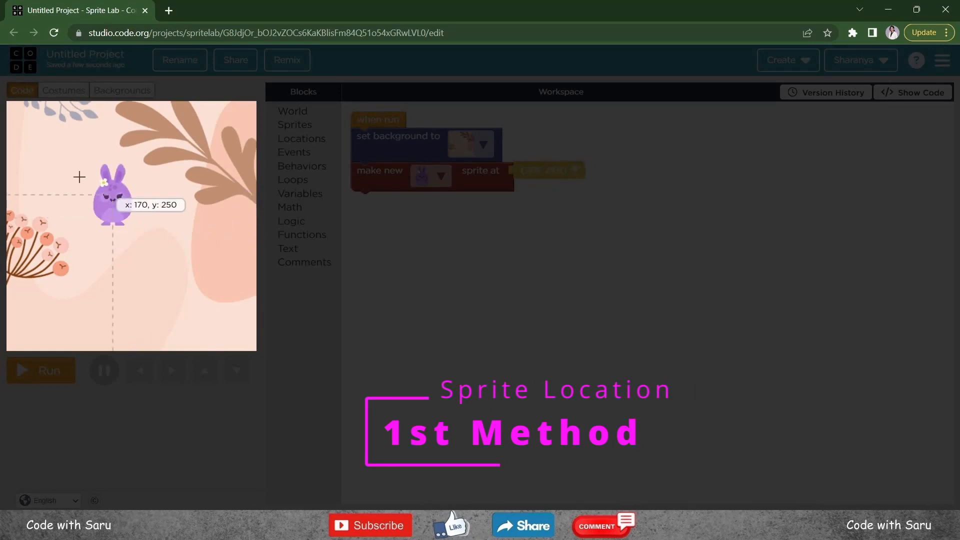
Drag the bunny on the stage so its location becomes (85, 291)
left_click_drag(112, 199, 121, 288)
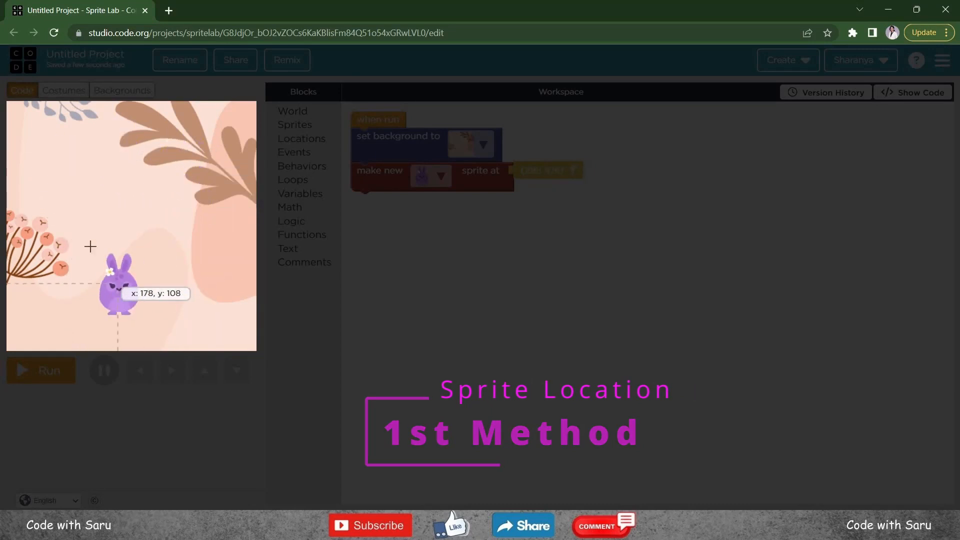
left_click_drag(120, 293, 59, 178)
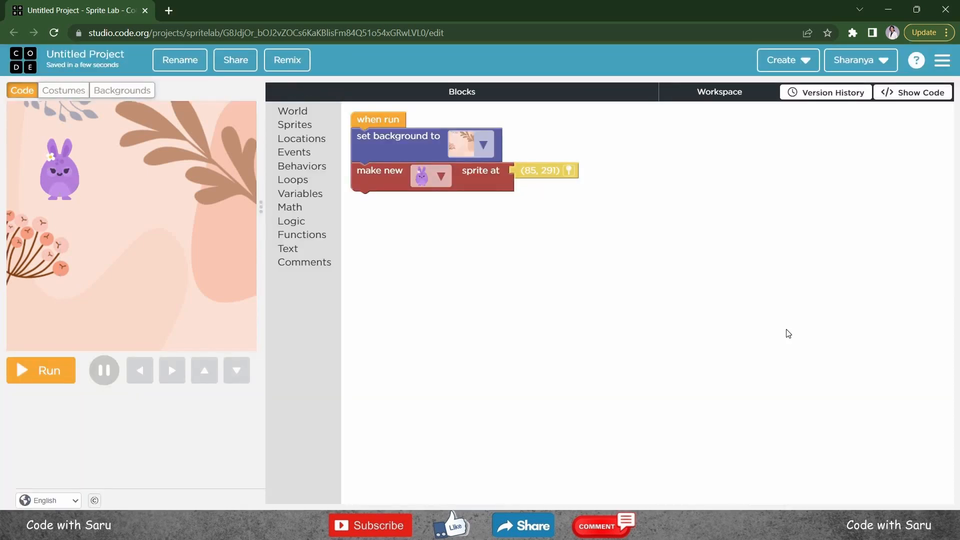
mouse_move(713, 348)
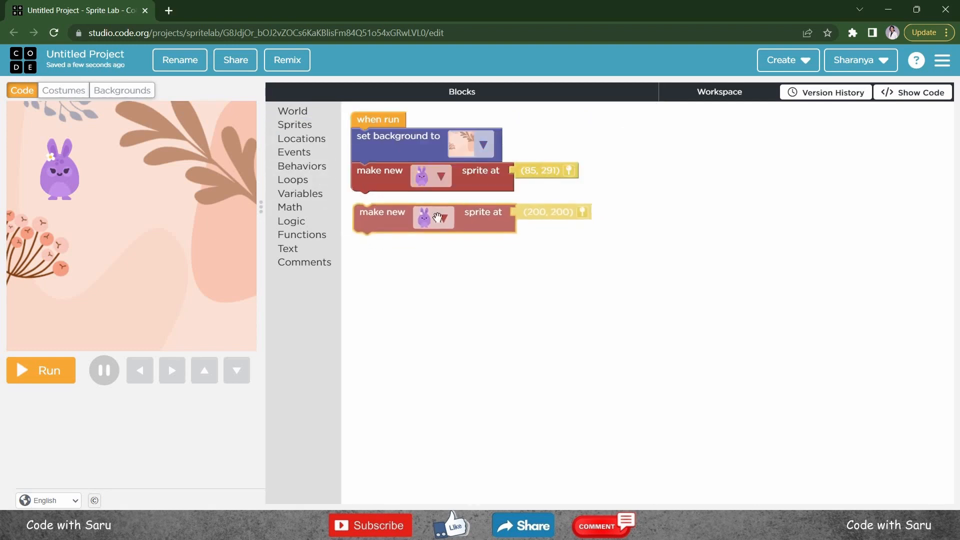
Give the second make-new-sprite block the carrot costume
left_click(440, 219)
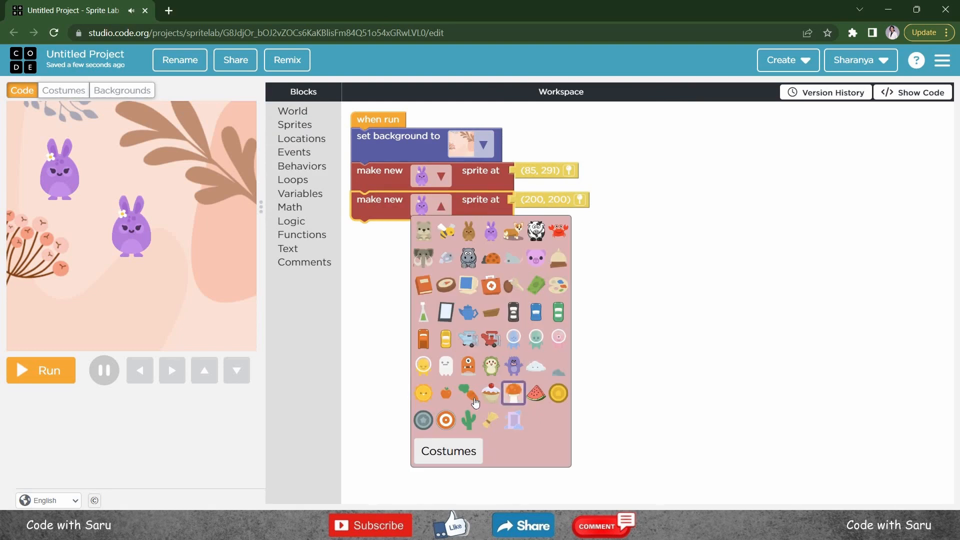
left_click(491, 392)
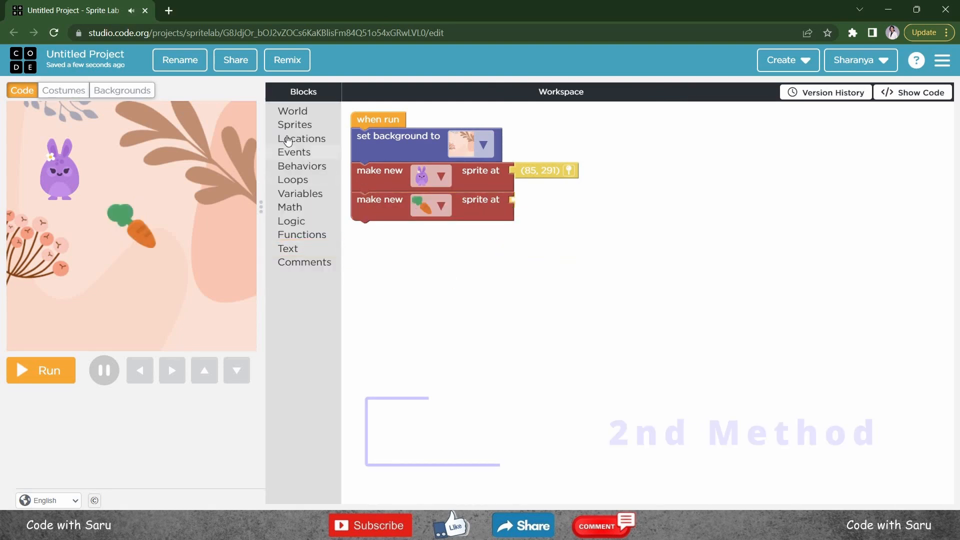
Attach a 'location x: y:' block to the carrot with x 300 and y 100
left_click(301, 138)
type("2")
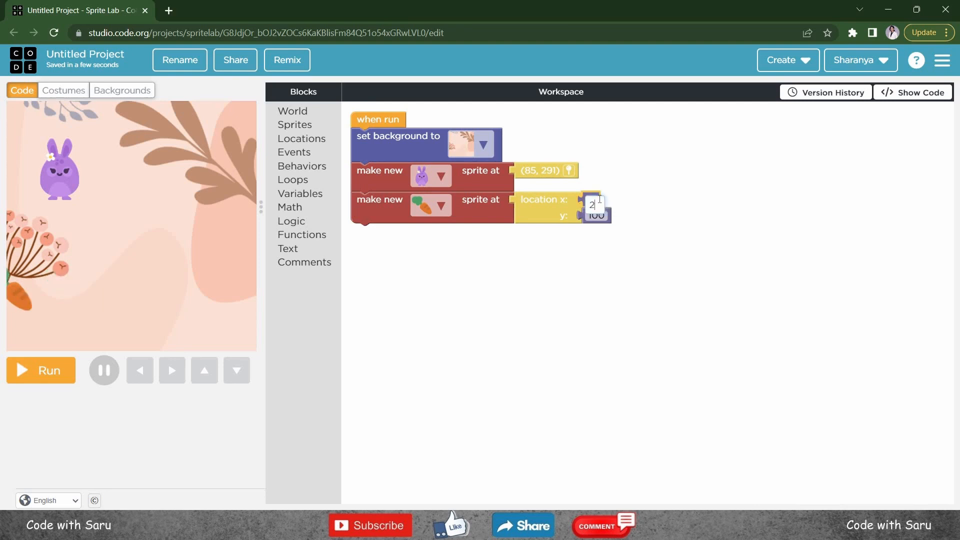
type("00")
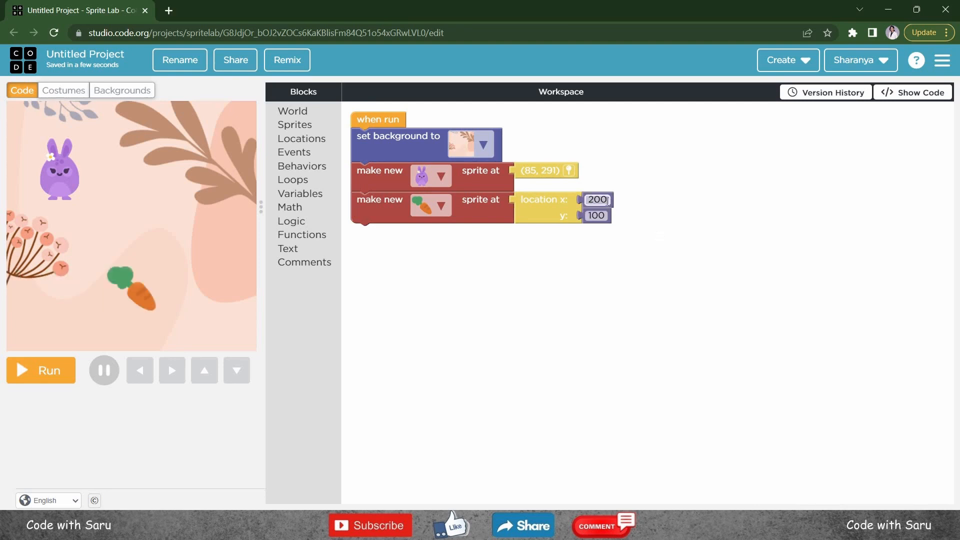
type("100")
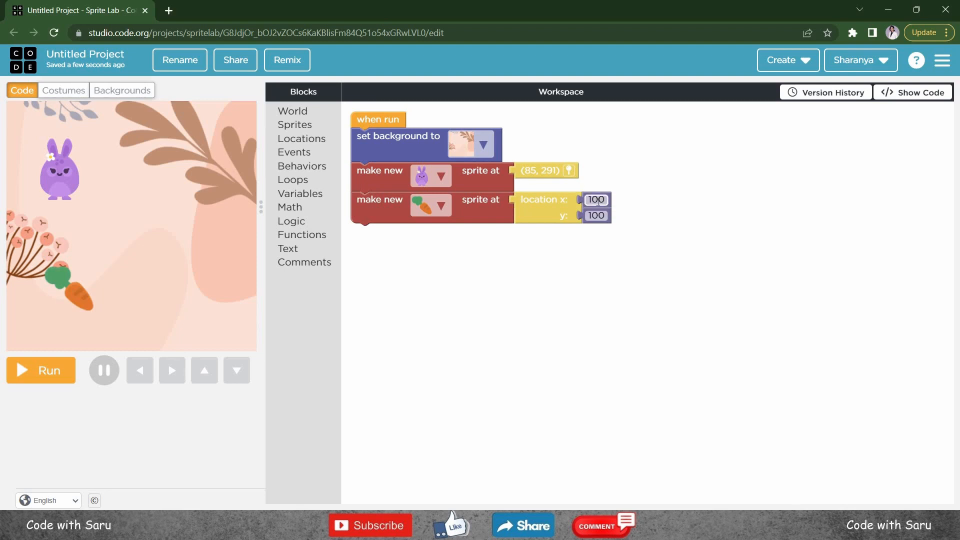
type("300")
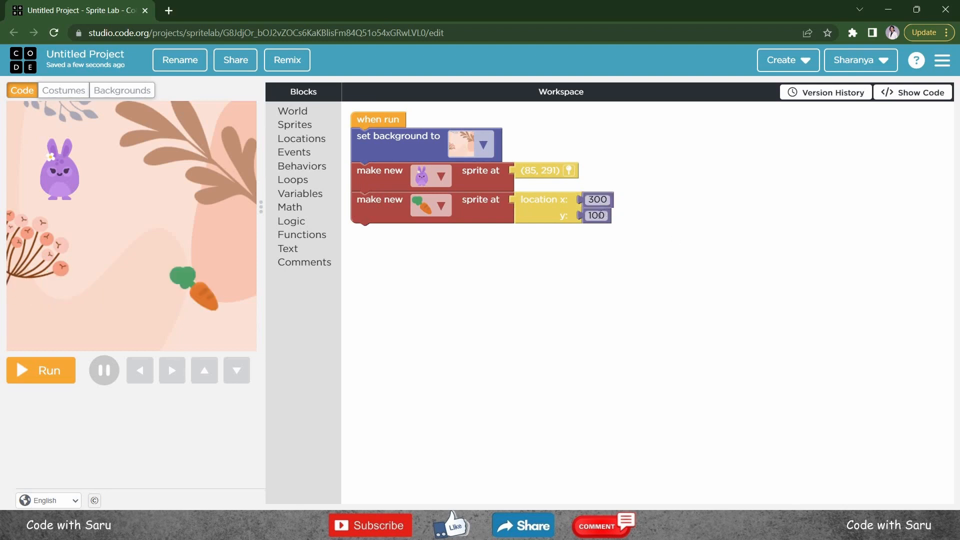
Change the carrot's y coordinate to 50, moving it lower on the stage
left_click(595, 215)
type("350")
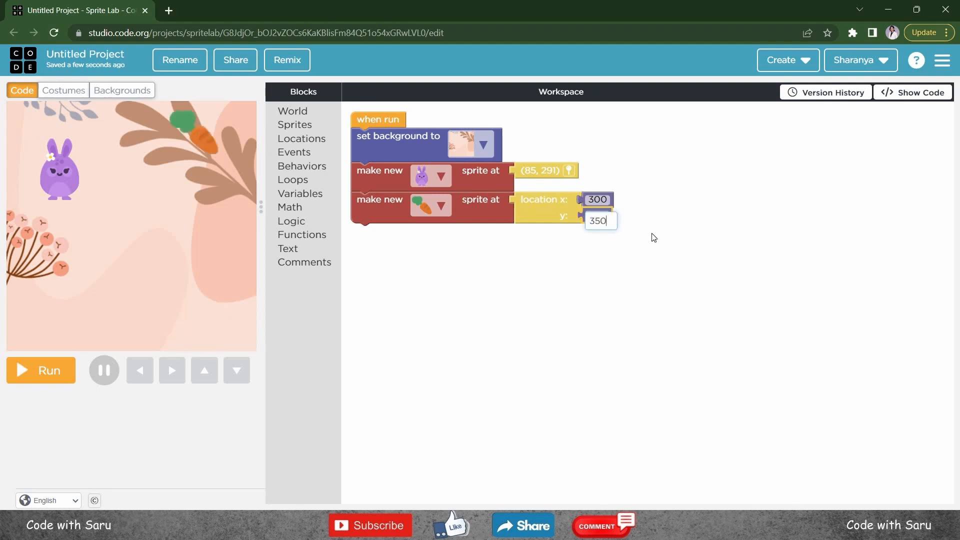
type("70")
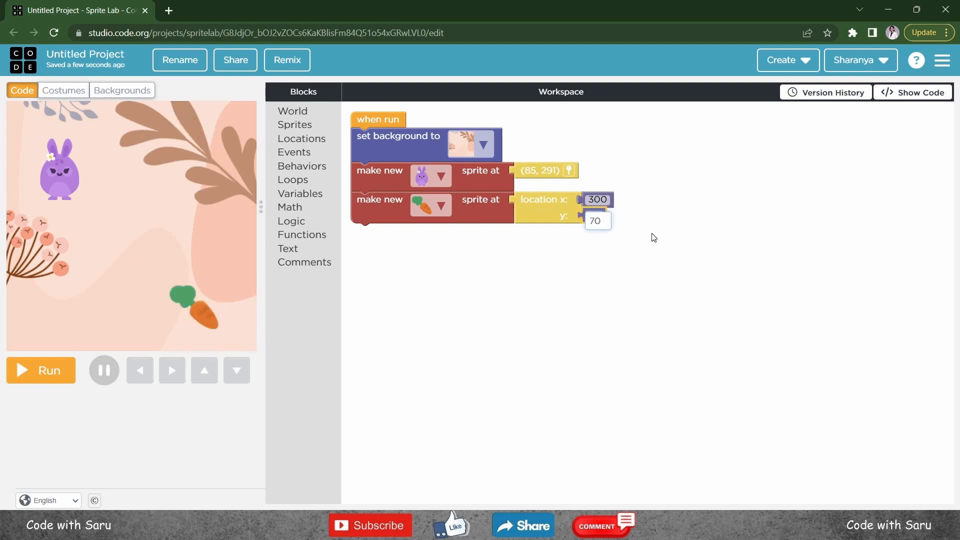
type("50")
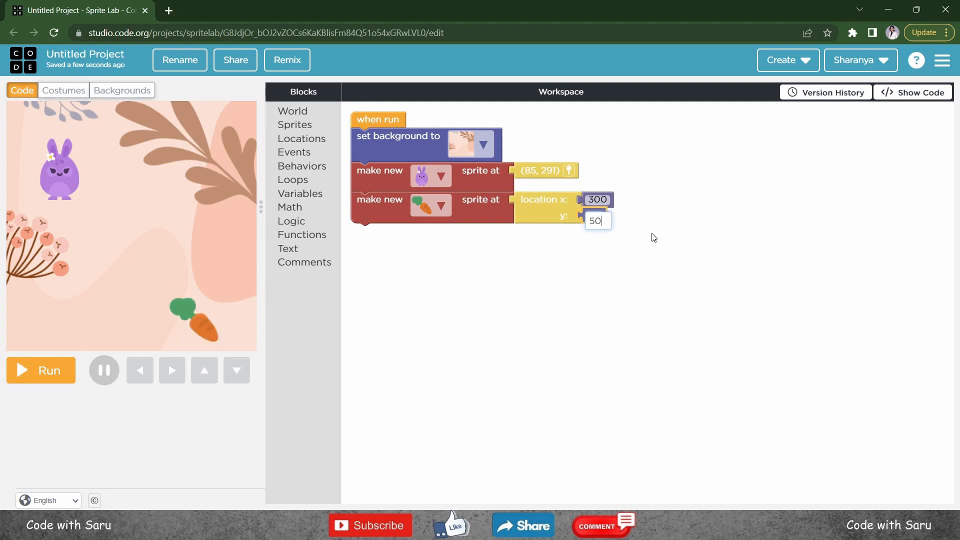